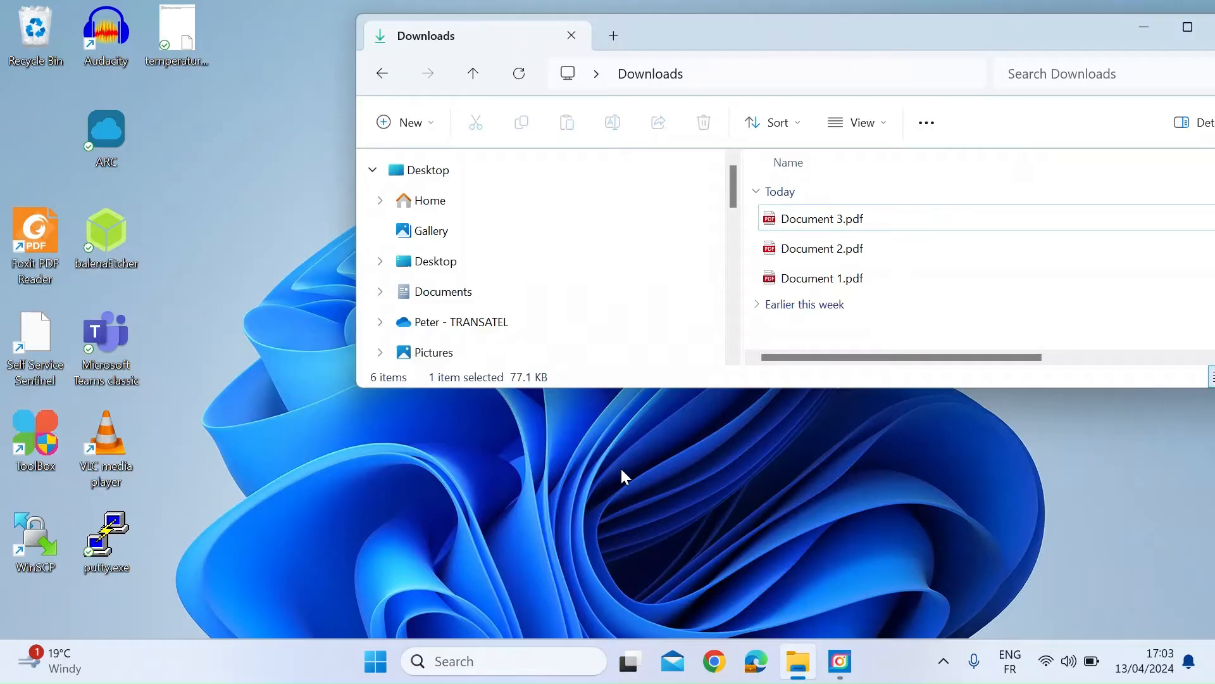
{"action": "mouse_move", "coordinate": [634, 485]}
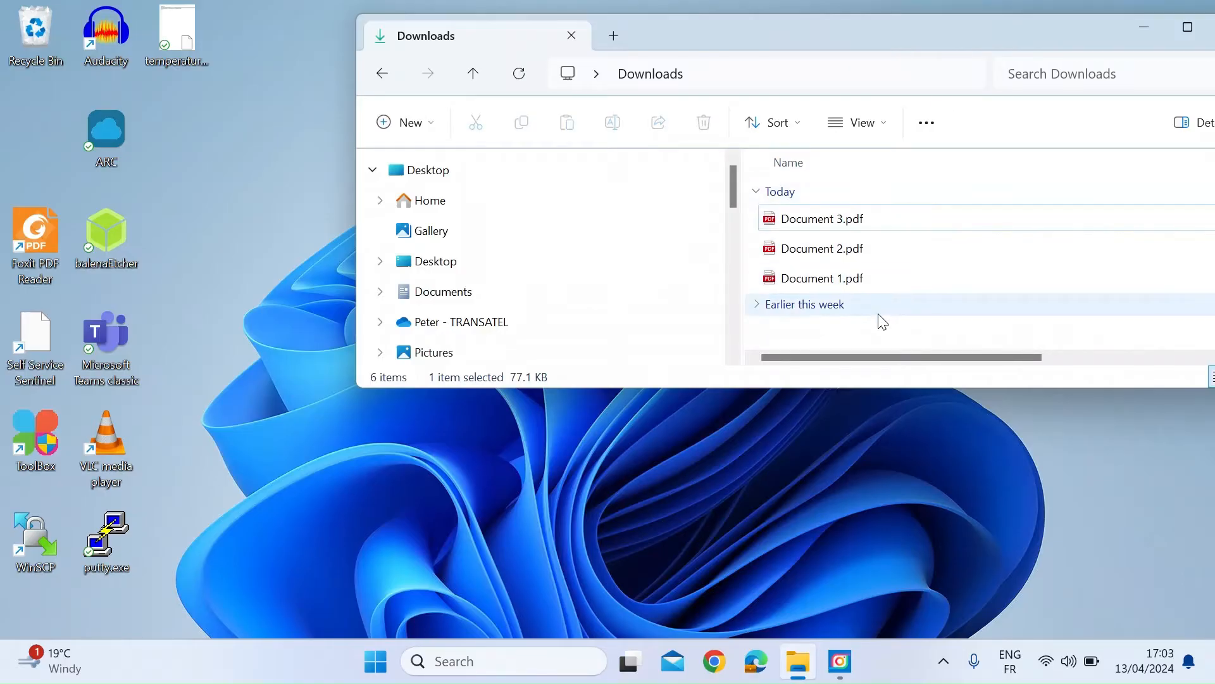
{"action": "mouse_move", "coordinate": [844, 296]}
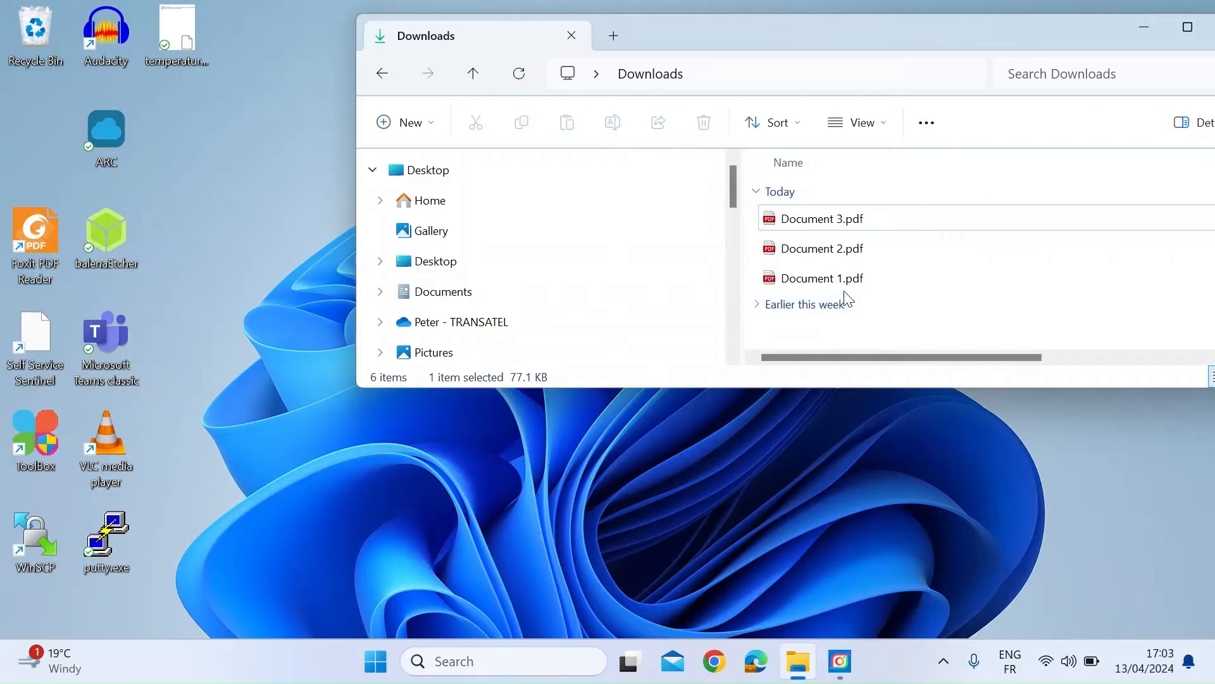
{"action": "mouse_move", "coordinate": [763, 530]}
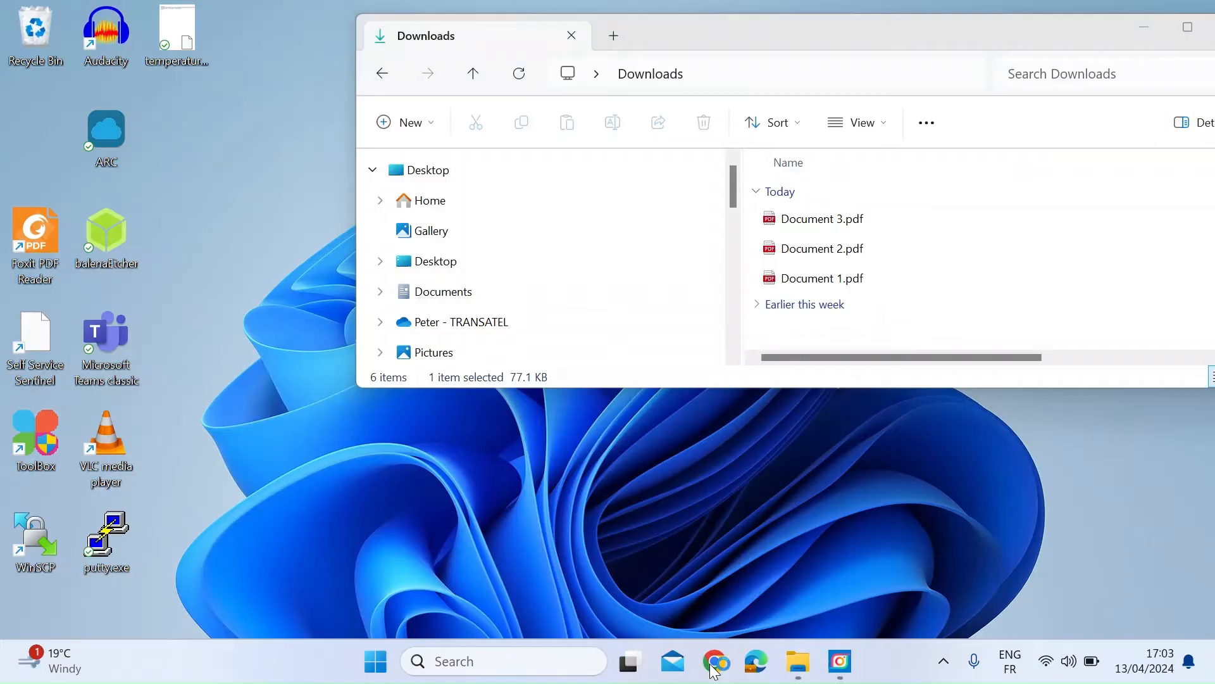
Search Google for 'combined pdfs' in Chrome and scroll to the combinepdf.com result
{"action": "left_click", "coordinate": [713, 660]}
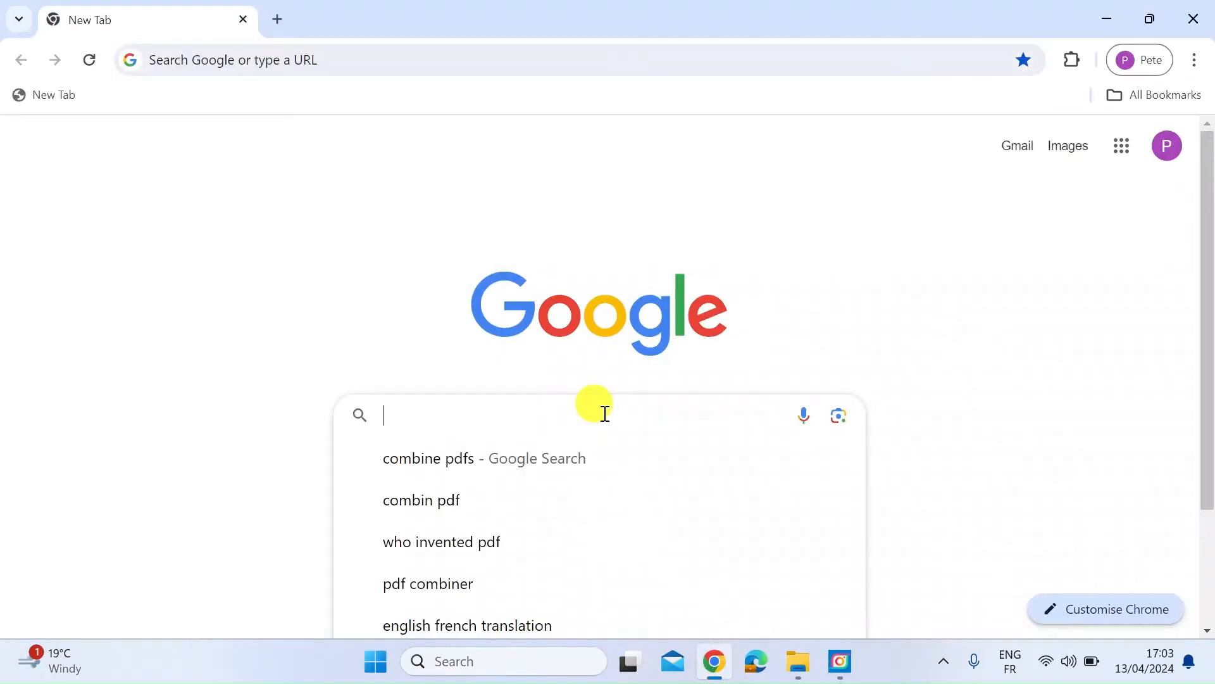
{"action": "type", "text": "combined pdfs"}
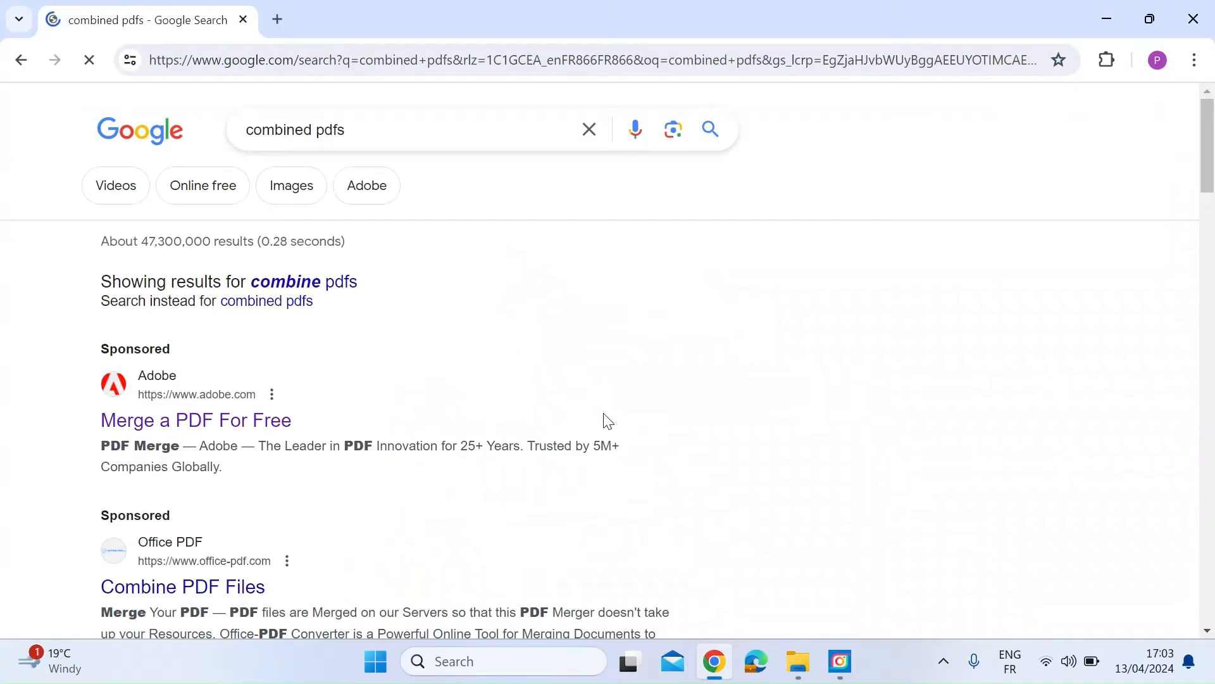
{"action": "scroll", "scroll_direction": "down", "scroll_amount": 3}
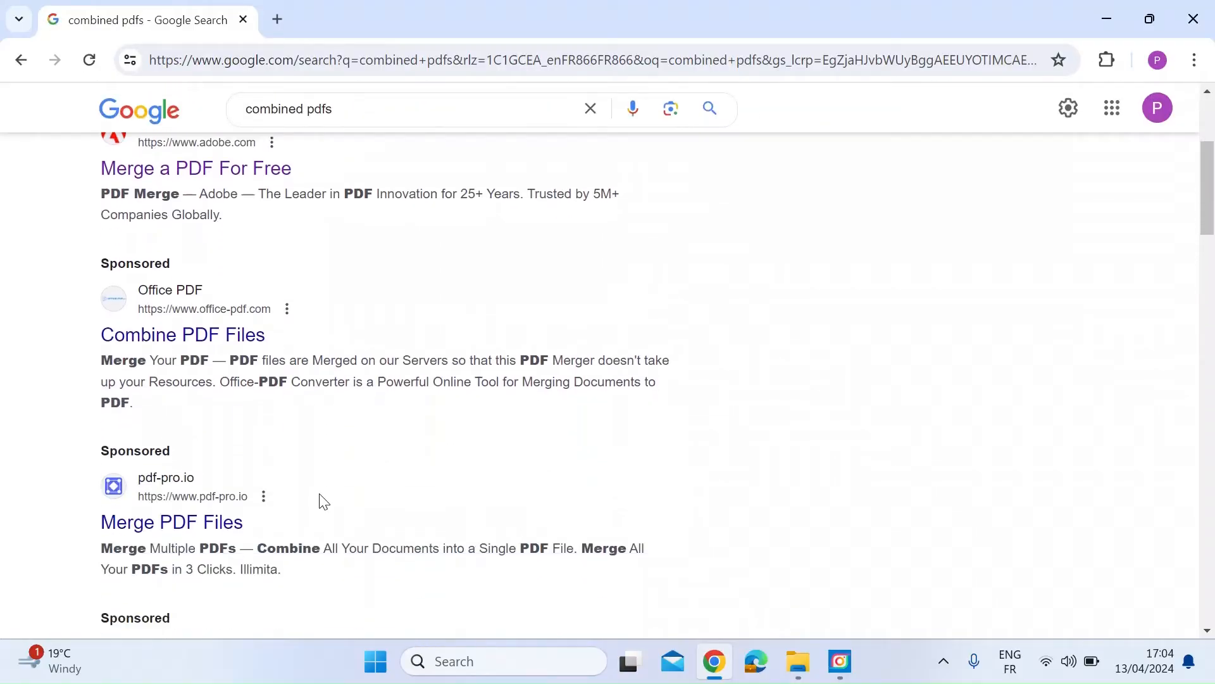
{"action": "scroll", "scroll_direction": "down", "scroll_amount": 3}
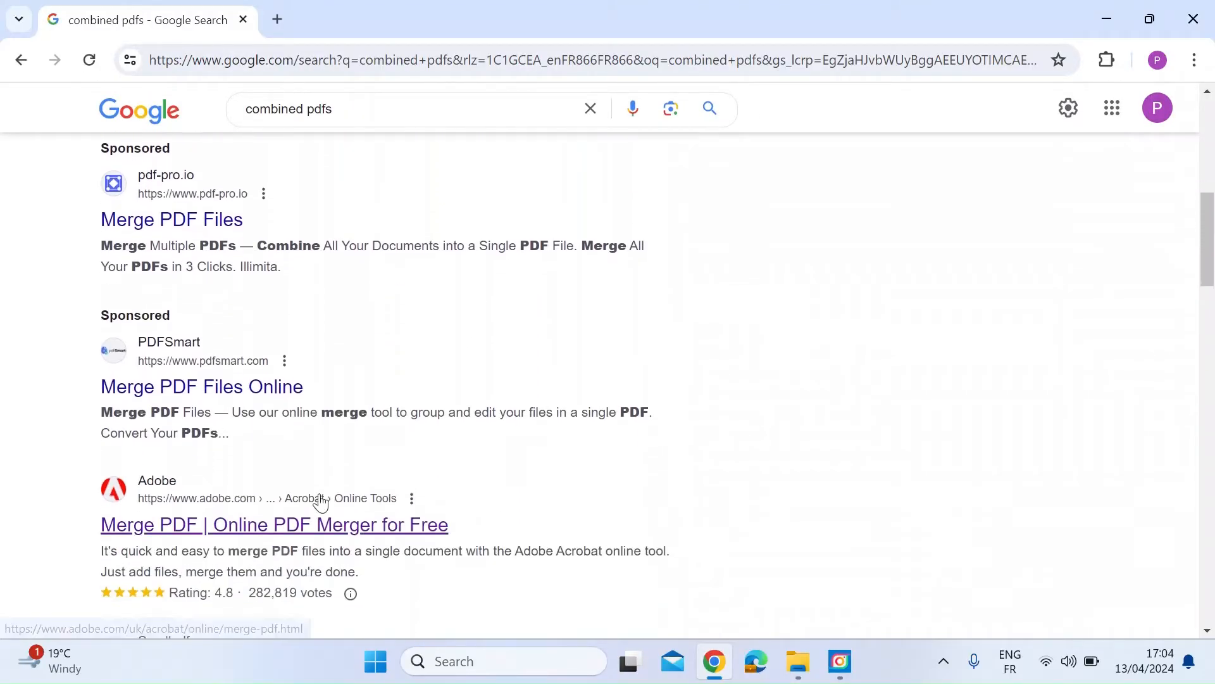
{"action": "scroll", "scroll_direction": "down", "scroll_amount": 3}
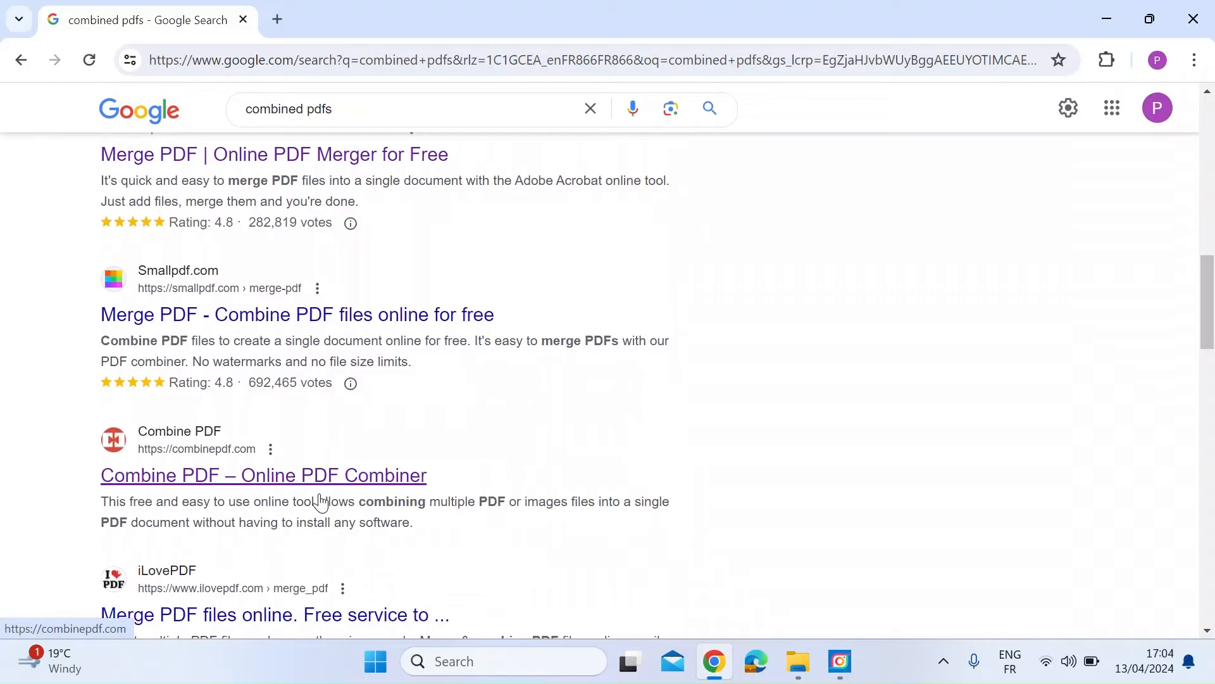
{"action": "scroll", "scroll_direction": "down", "scroll_amount": 3}
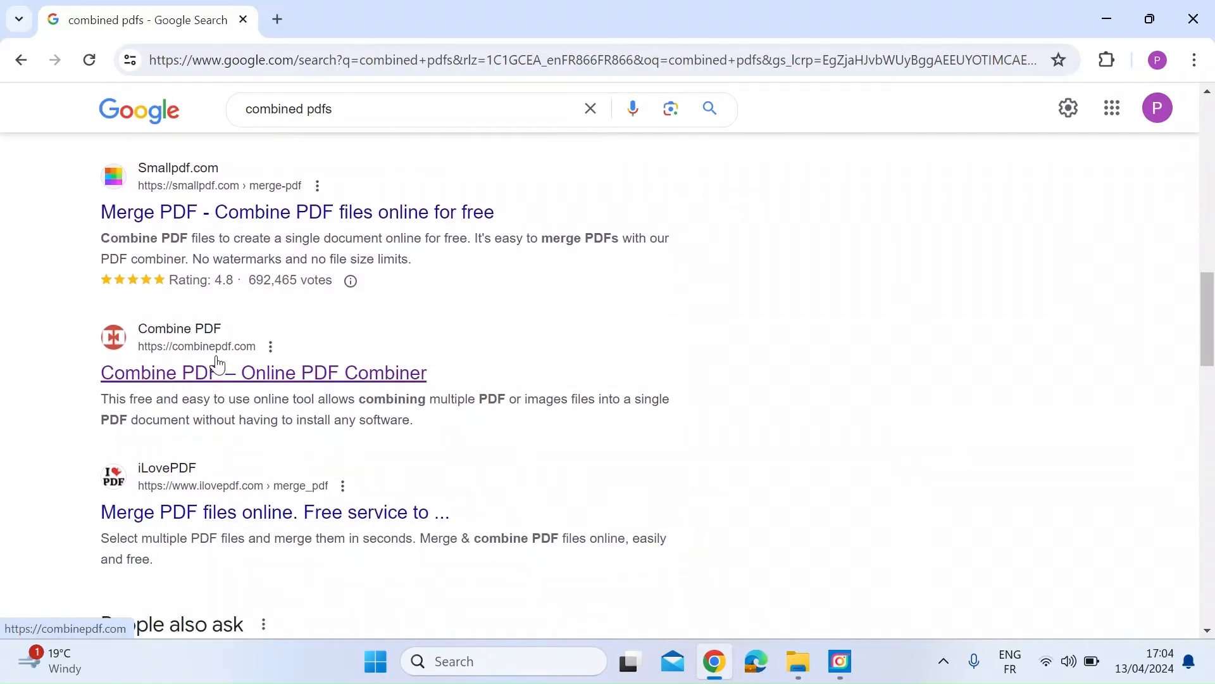
{"action": "mouse_move", "coordinate": [456, 442]}
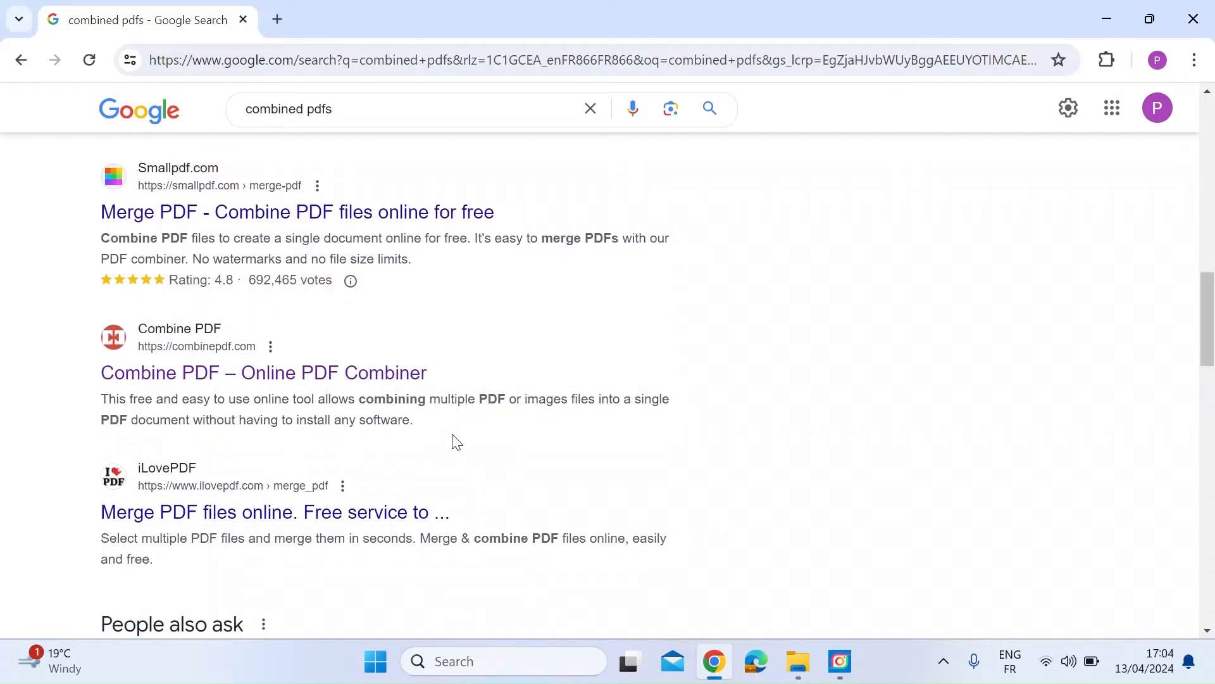
{"action": "mouse_move", "coordinate": [429, 438]}
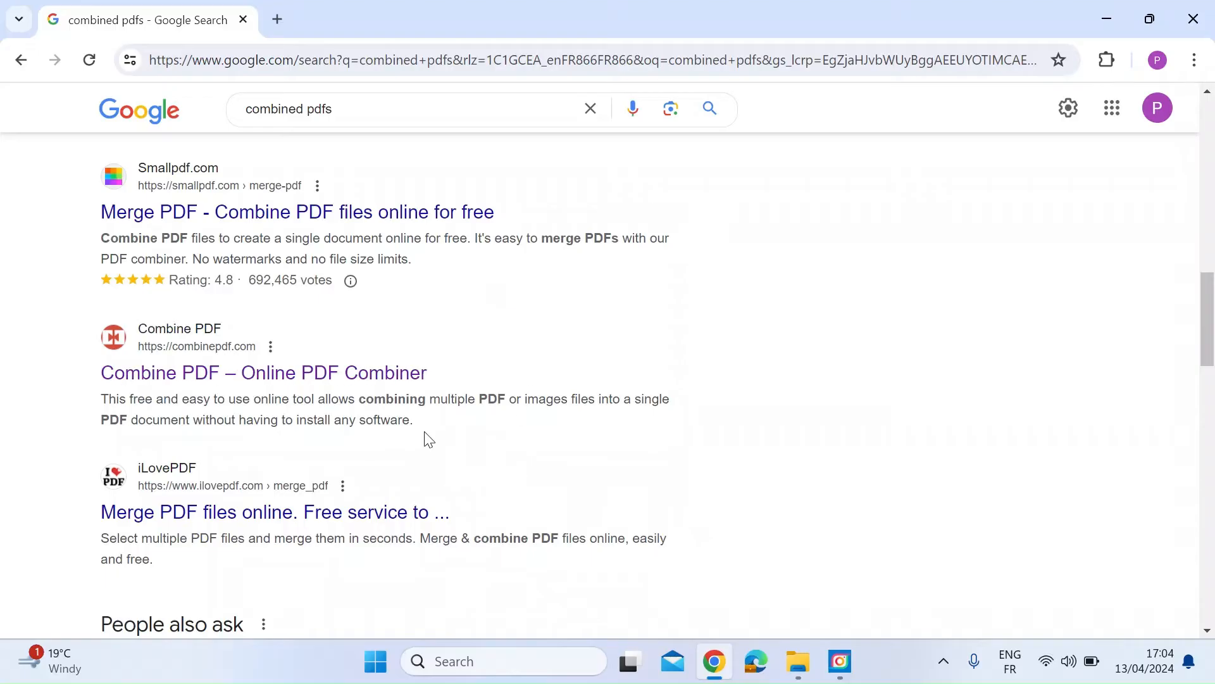
Go to the combinepdf.com site from the search results
{"action": "left_click", "coordinate": [263, 373]}
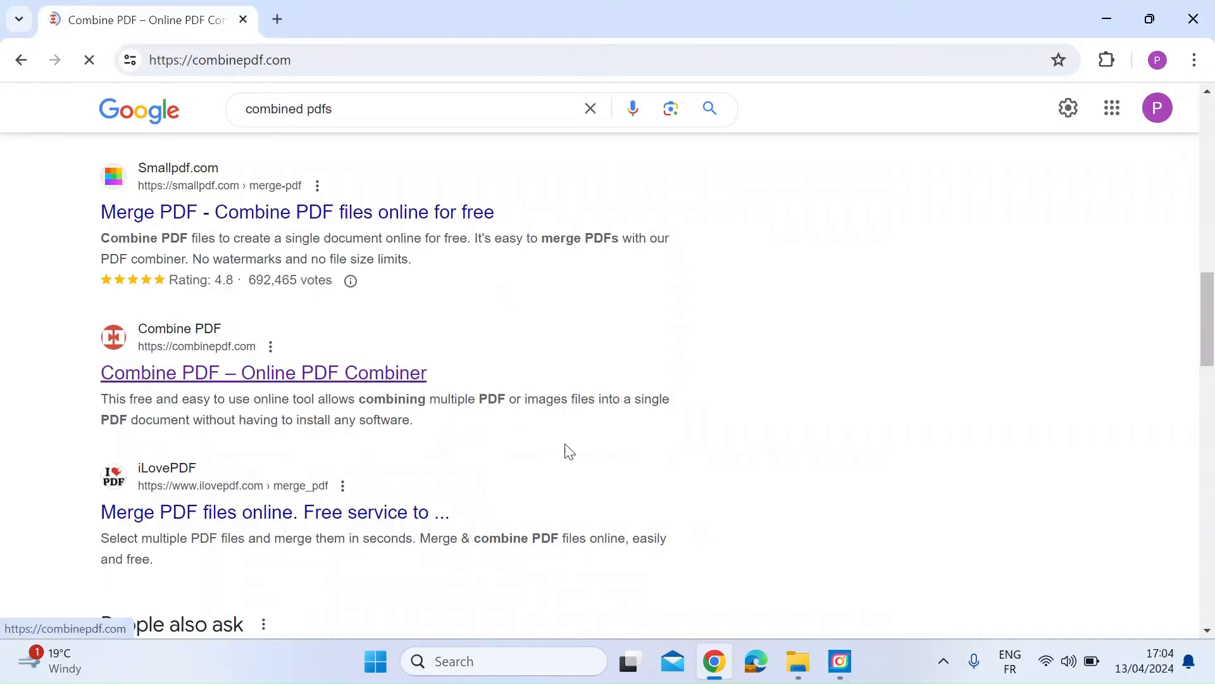
{"action": "left_click", "coordinate": [264, 372]}
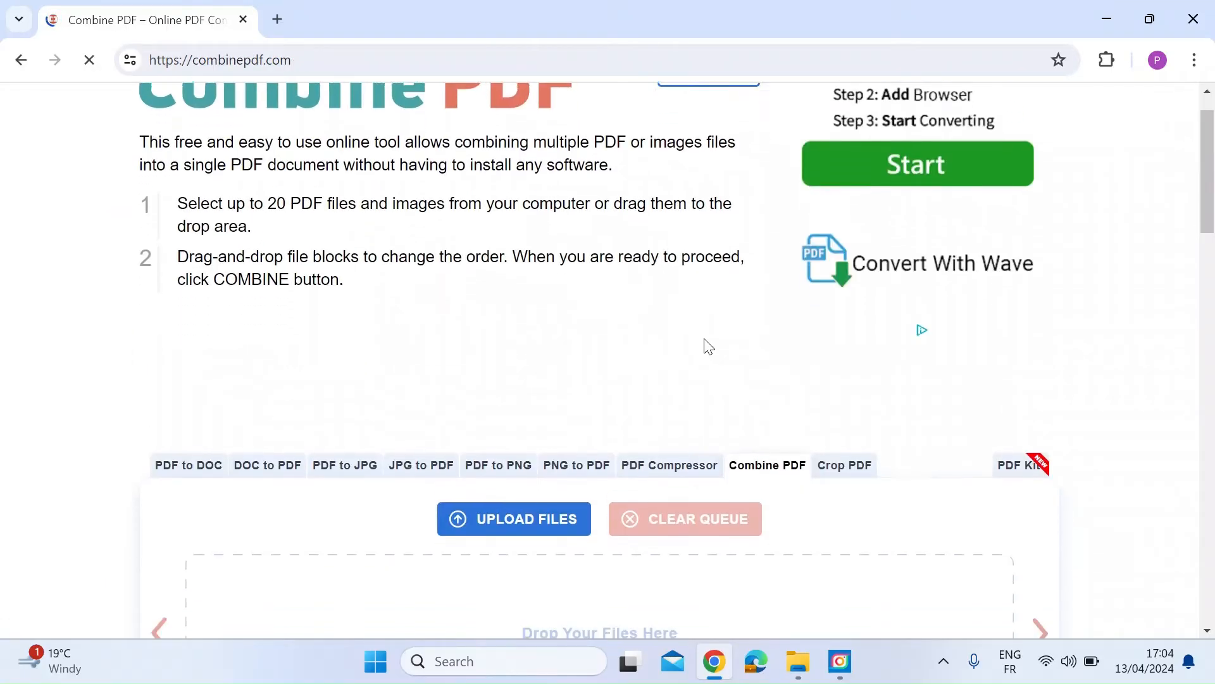
{"action": "scroll", "scroll_direction": "down", "scroll_amount": 3}
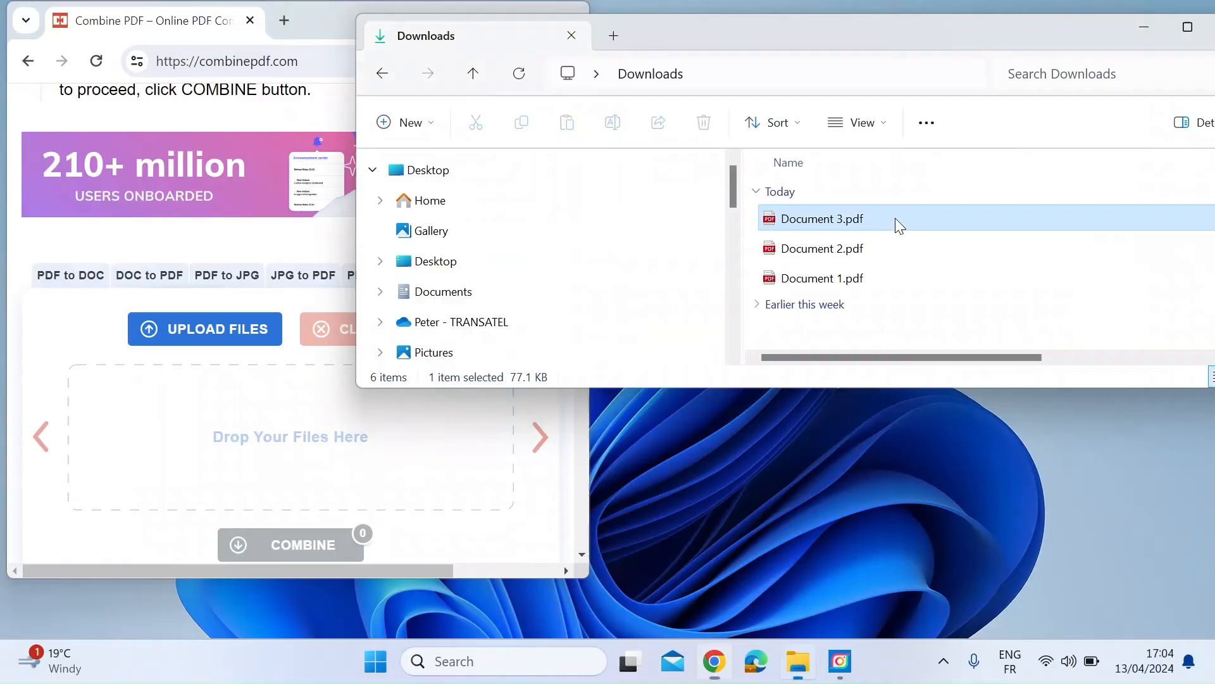
Drag Document 1, 2 and 3 PDFs from Downloads into the queue and maximize Chrome
{"action": "left_click", "coordinate": [823, 277]}
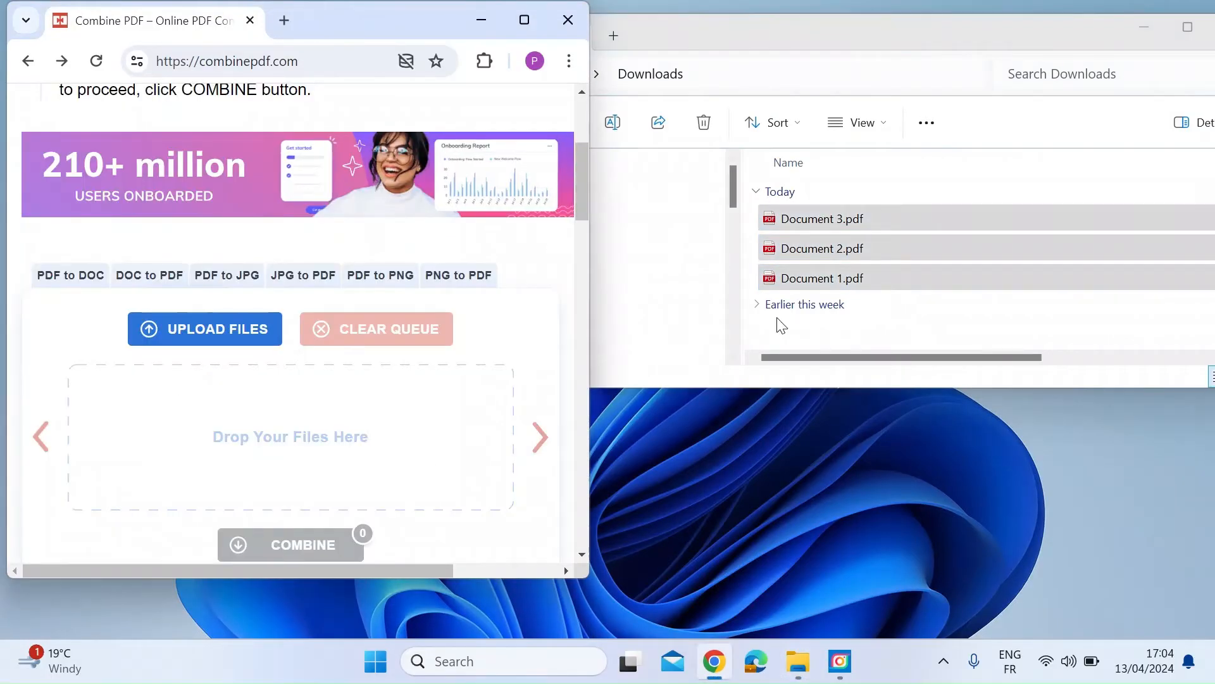
{"action": "left_click", "coordinate": [821, 218]}
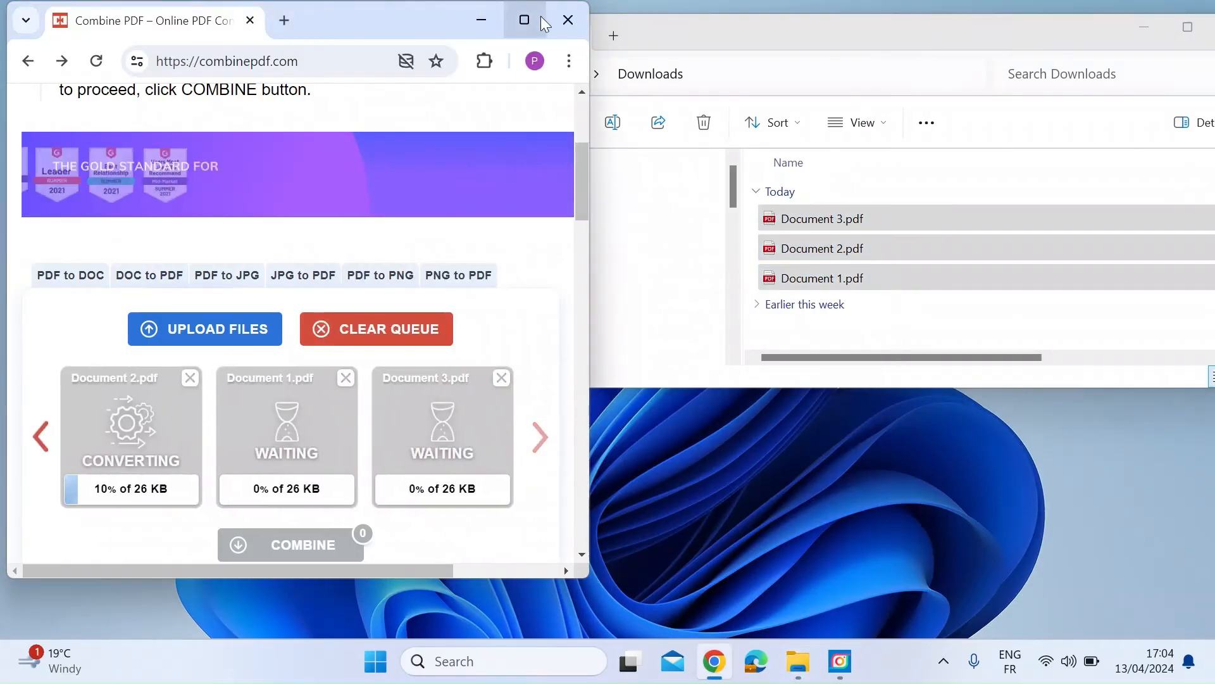
{"action": "left_click", "coordinate": [524, 20]}
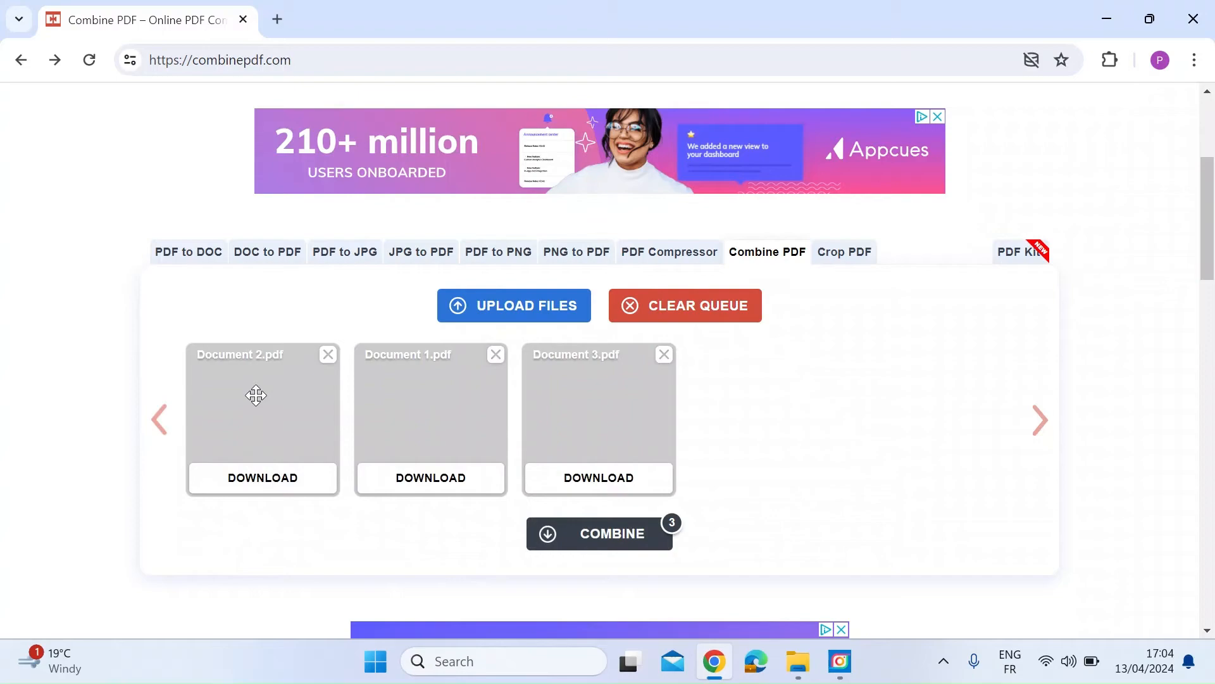
{"action": "mouse_move", "coordinate": [418, 420]}
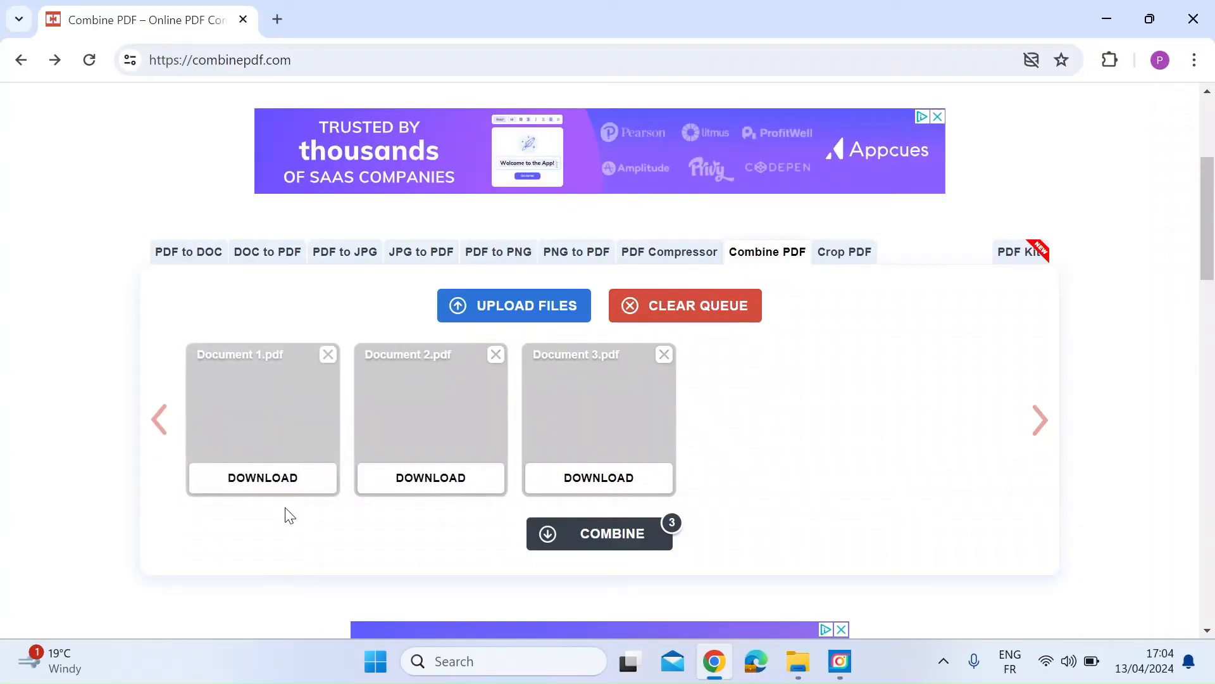
{"action": "mouse_move", "coordinate": [700, 586]}
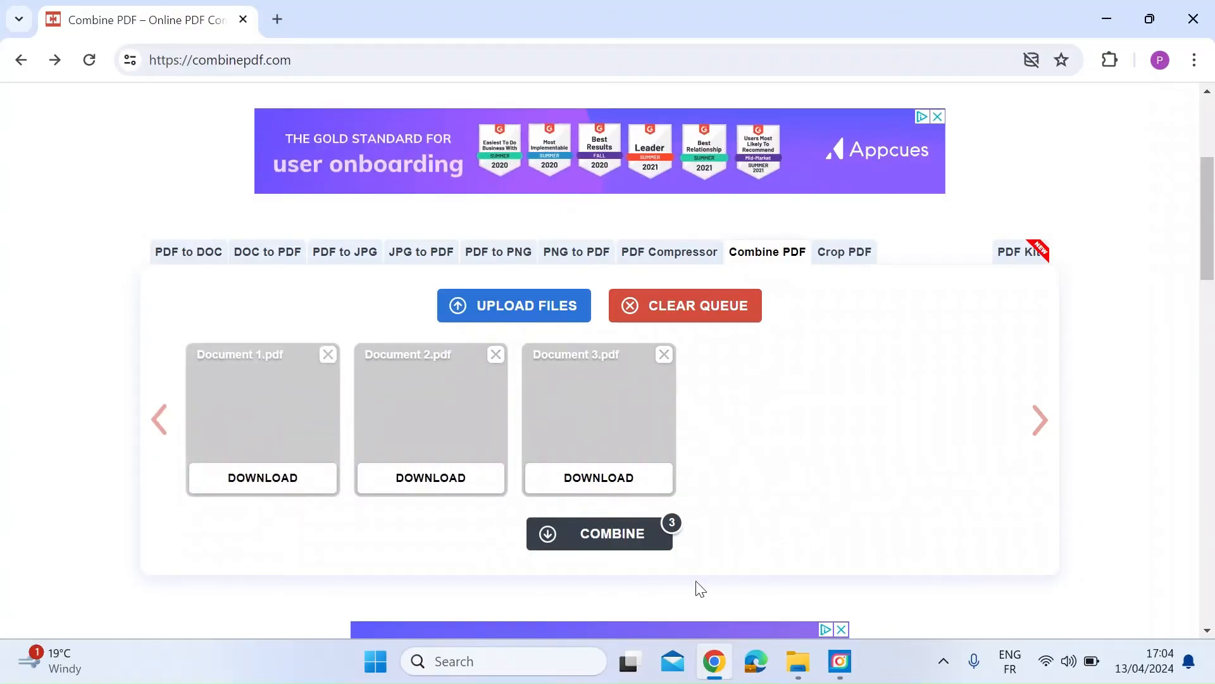
{"action": "mouse_move", "coordinate": [614, 539]}
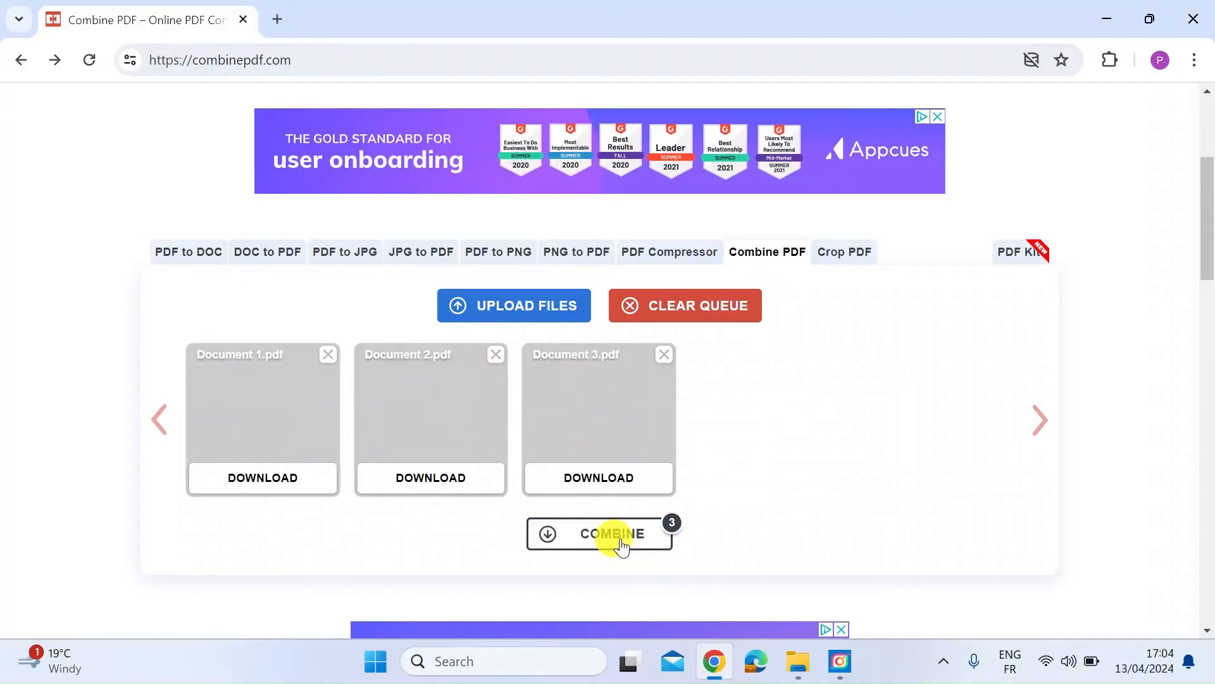
Combine the three queued PDFs and download the result as combinepdf.pdf
{"action": "left_click", "coordinate": [612, 533]}
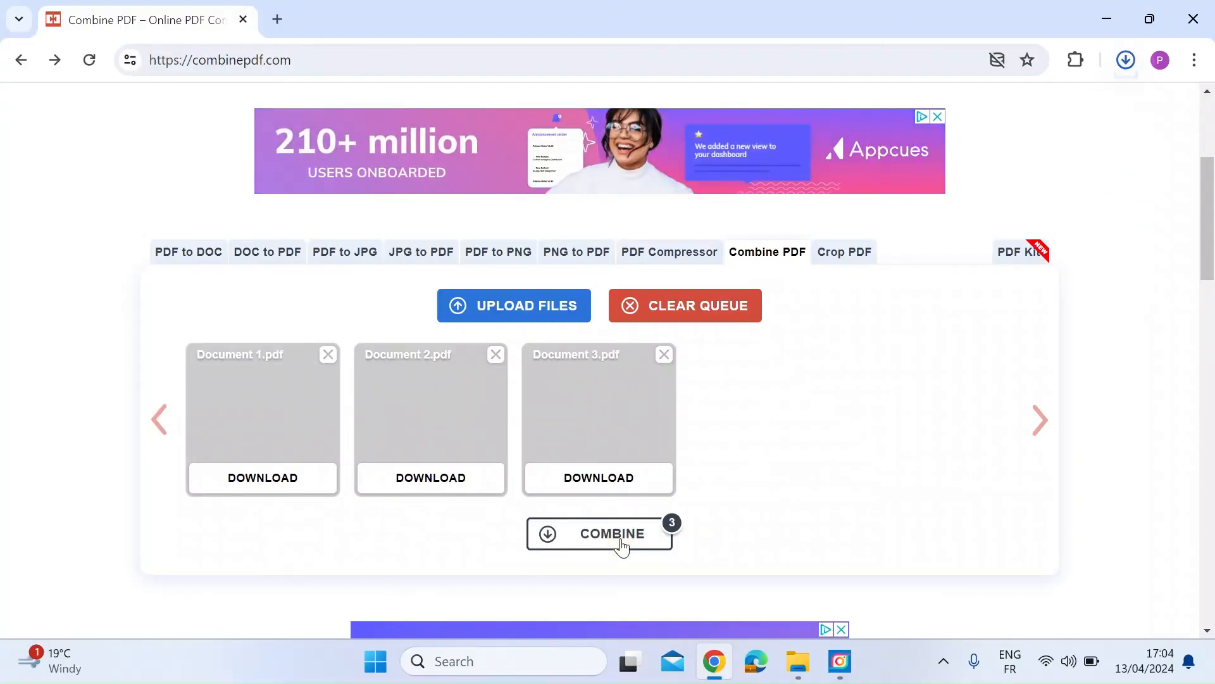
{"action": "left_click", "coordinate": [599, 533]}
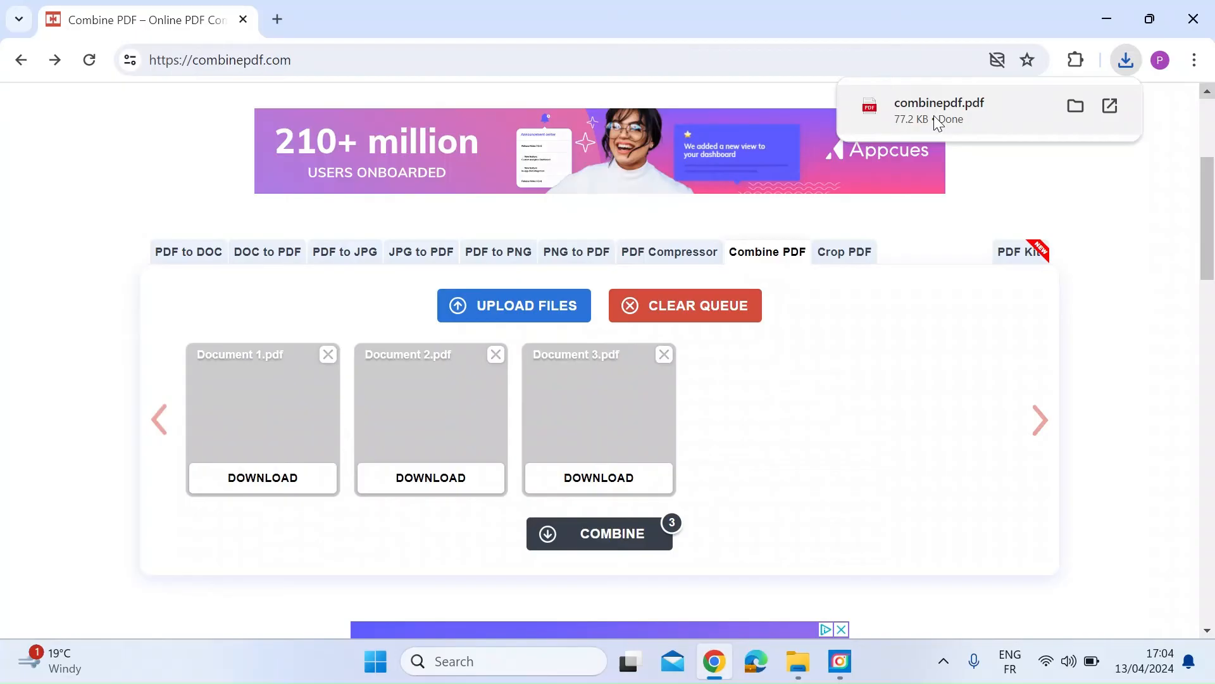
{"action": "mouse_move", "coordinate": [1150, 19]}
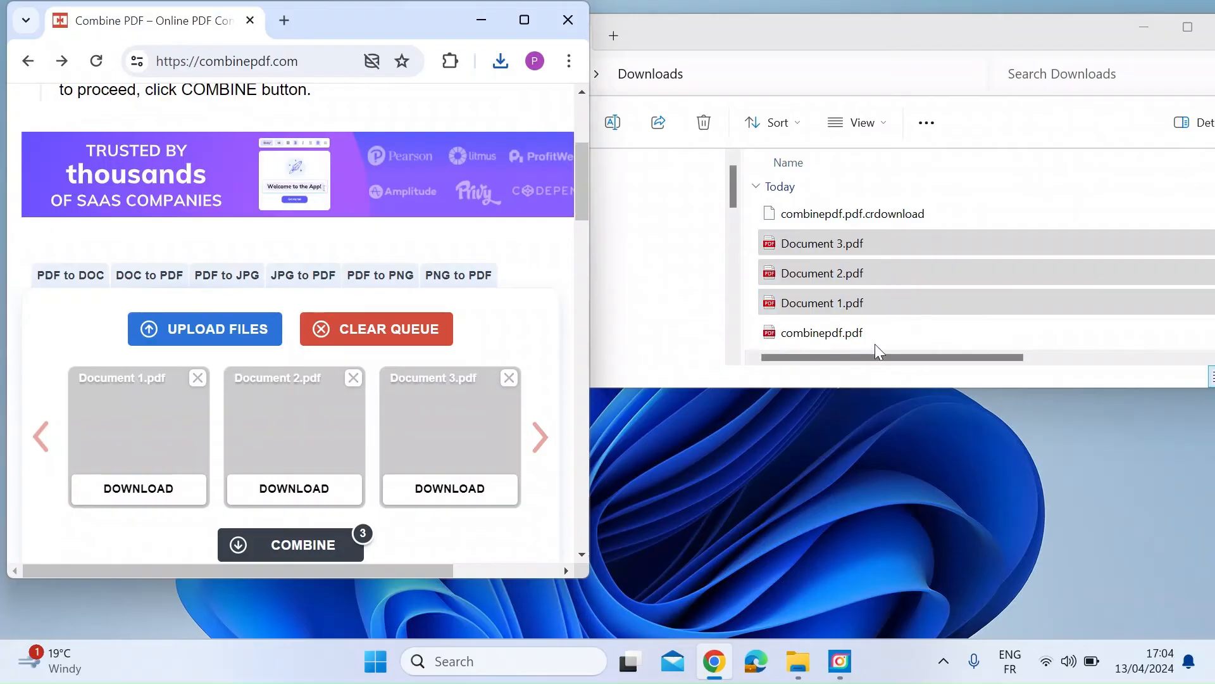
Open the downloaded combinepdf.pdf from the Downloads folder
{"action": "left_click", "coordinate": [822, 331]}
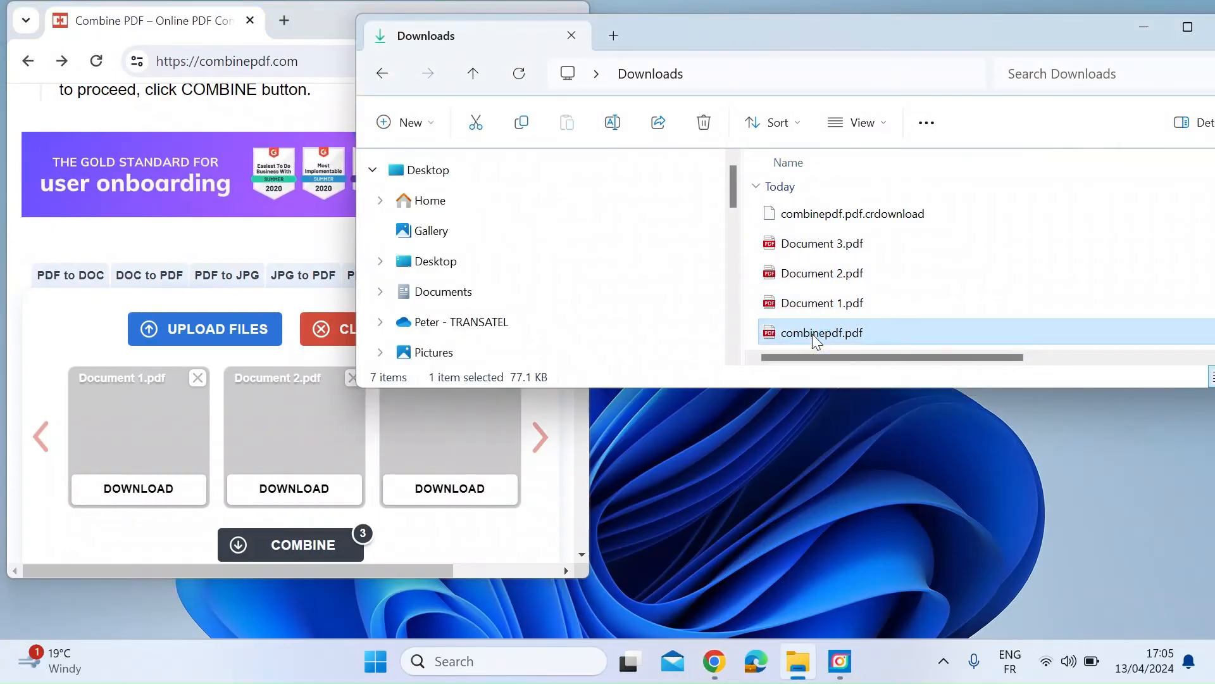
{"action": "double_click", "coordinate": [822, 332]}
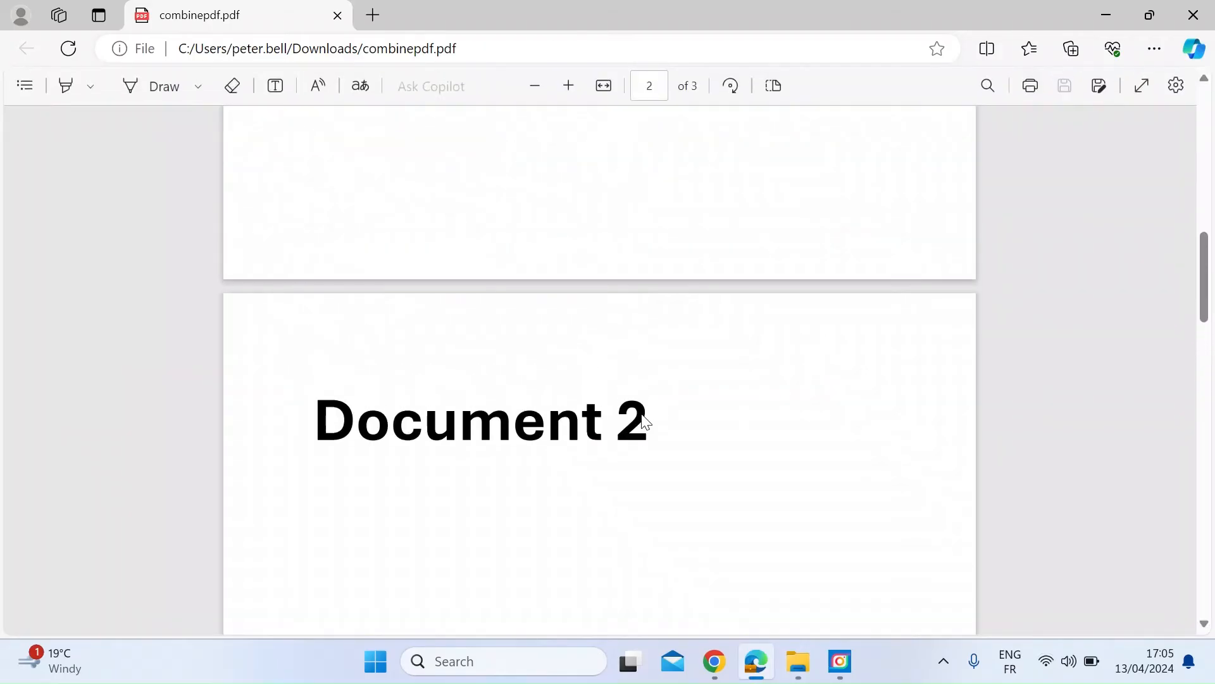
Scroll through the three merged pages of combinepdf.pdf in Edge
{"action": "scroll", "scroll_direction": "up", "scroll_amount": 3}
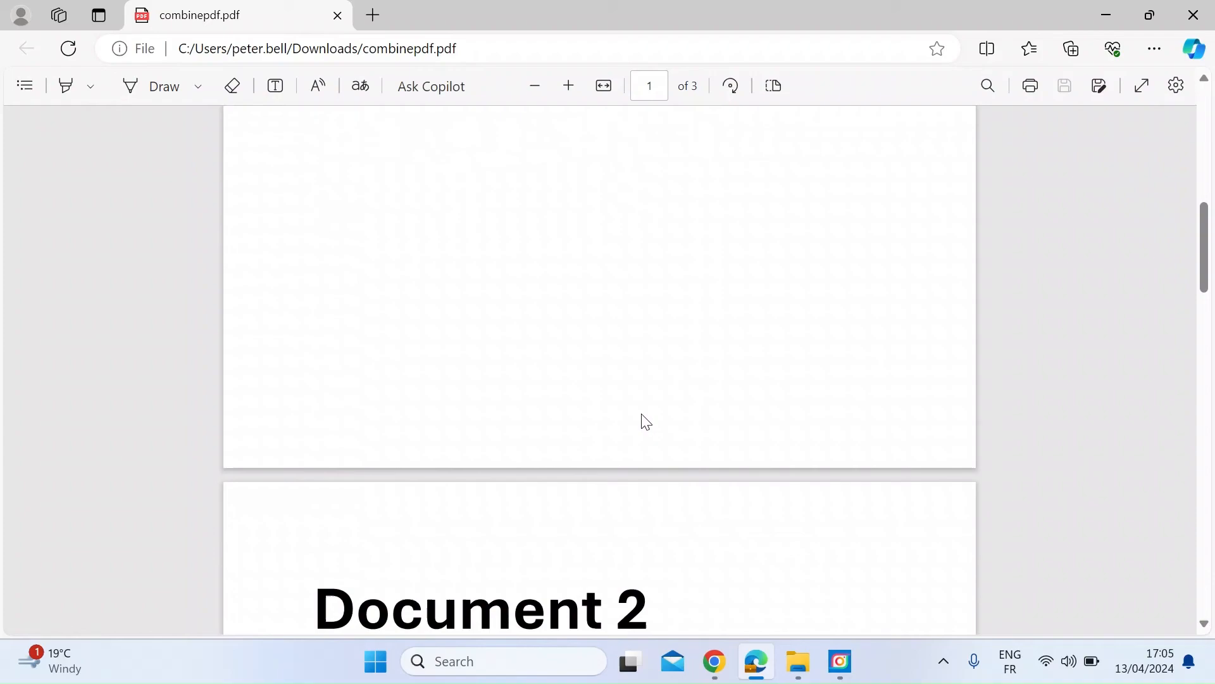
{"action": "scroll", "scroll_direction": "down", "scroll_amount": 3}
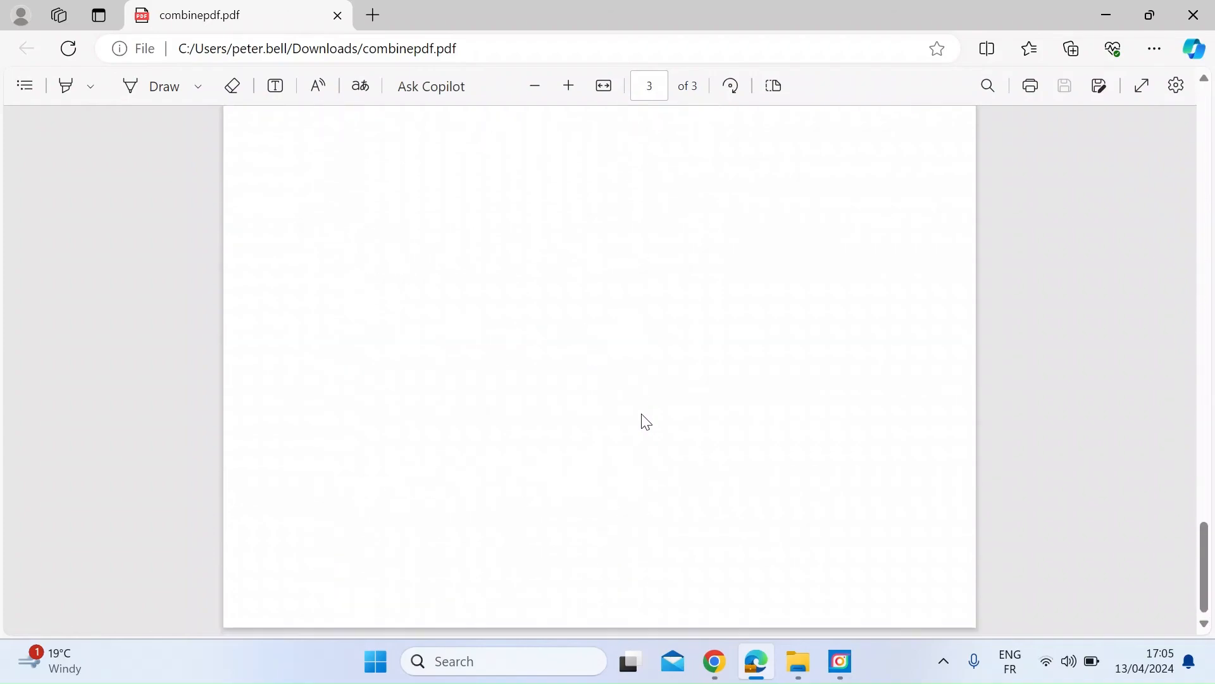